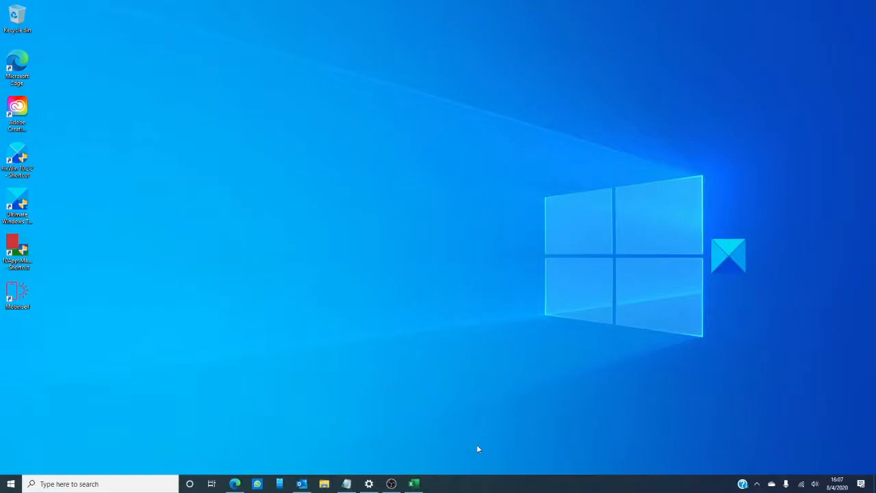
Step: Bring up the browser showing TheWindowsClub article on Excel's OLE action error
click(236, 485)
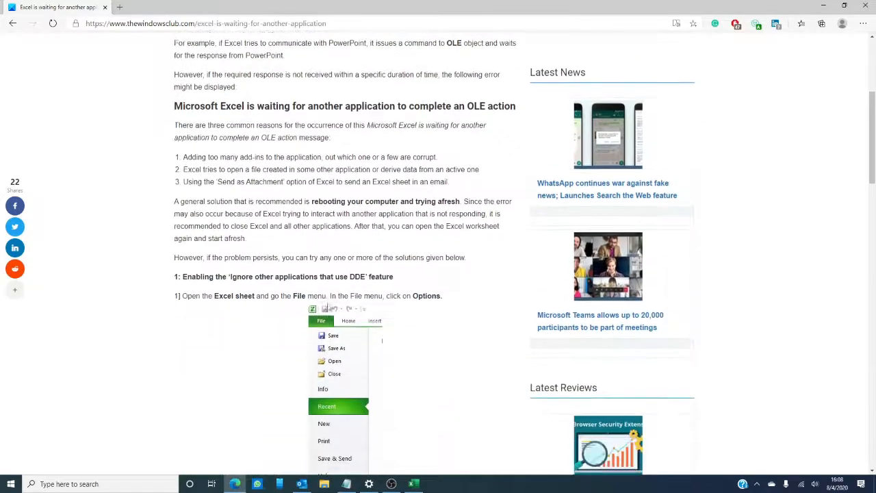
scroll(down, 3)
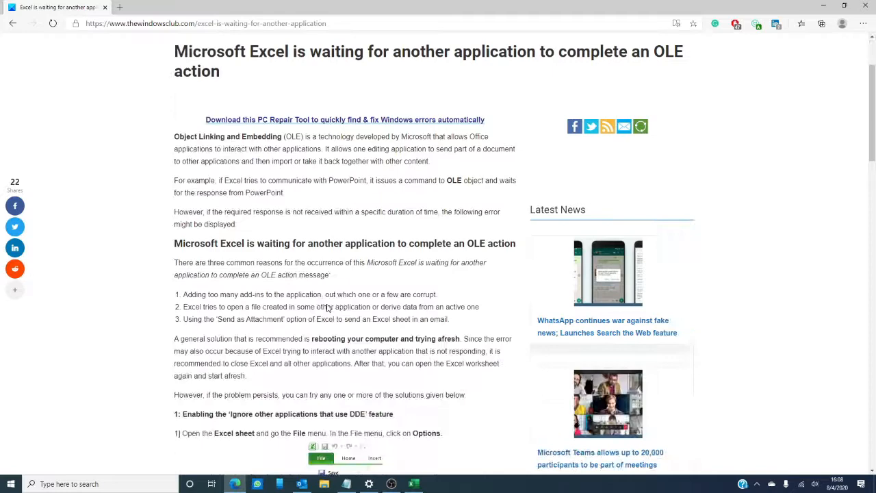
scroll(up, 3)
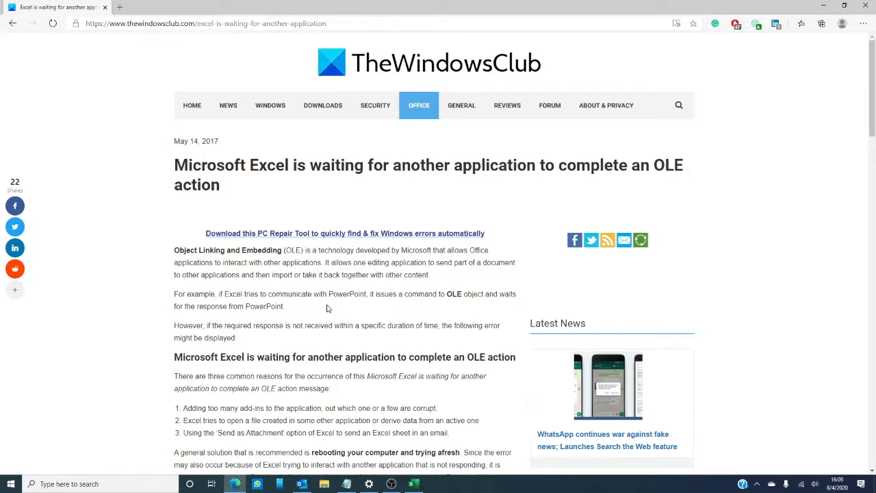
scroll(down, 3)
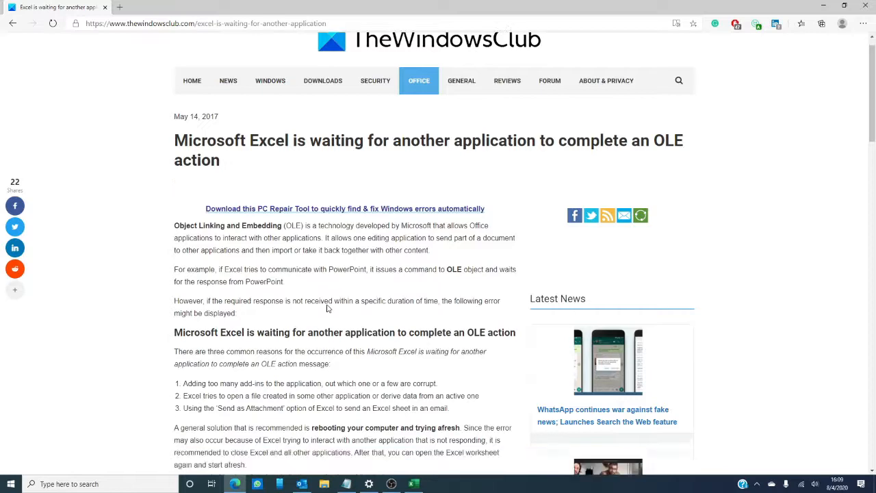
scroll(down, 3)
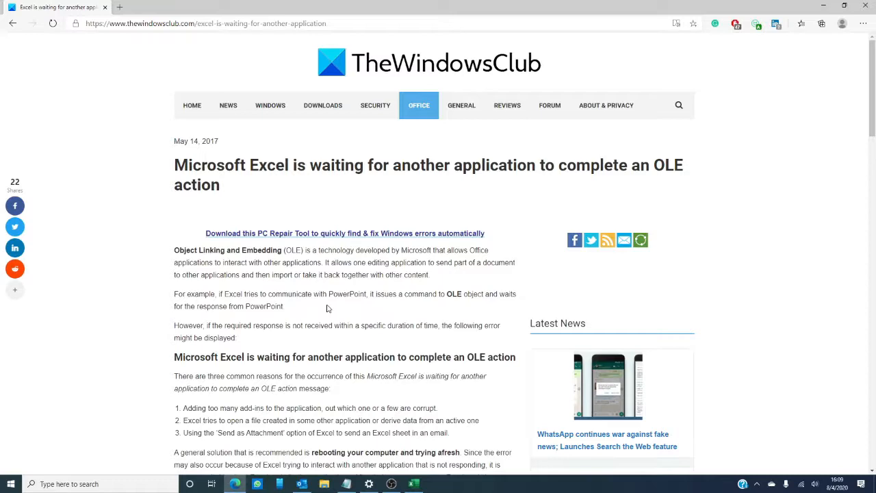
scroll(down, 3)
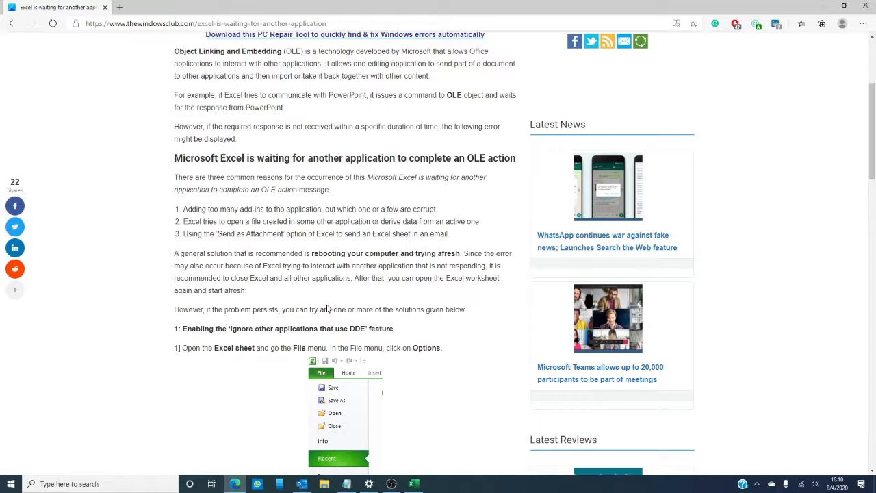
scroll(down, 3)
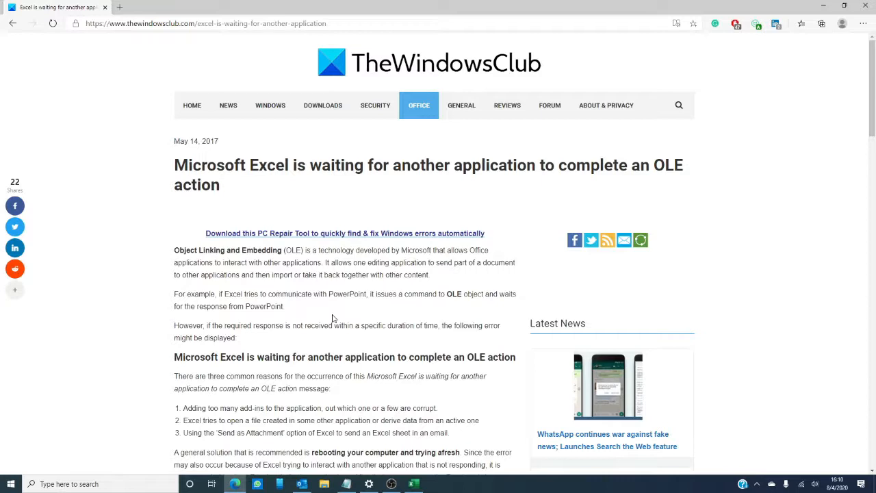
mouse_move(356, 411)
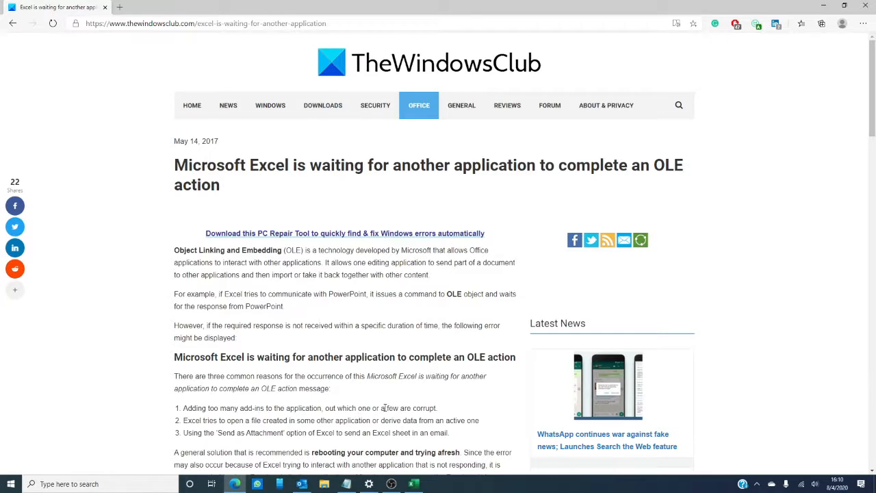
mouse_move(638, 197)
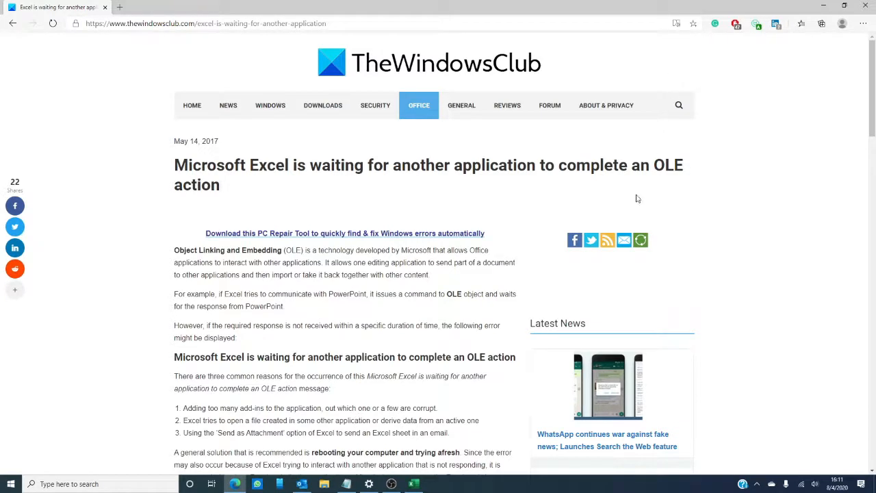
Step: In Excel Options > Advanced, review the 'Ignore other applications that use DDE' setting and confirm with OK
click(413, 485)
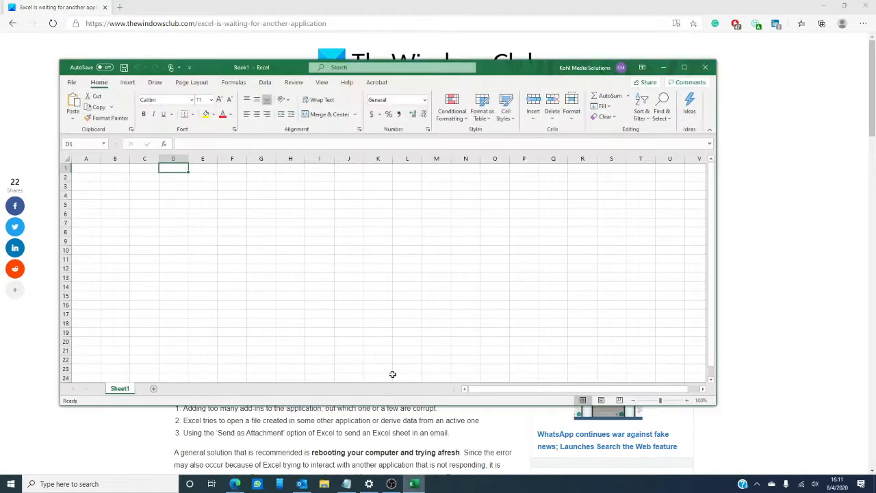
click(71, 82)
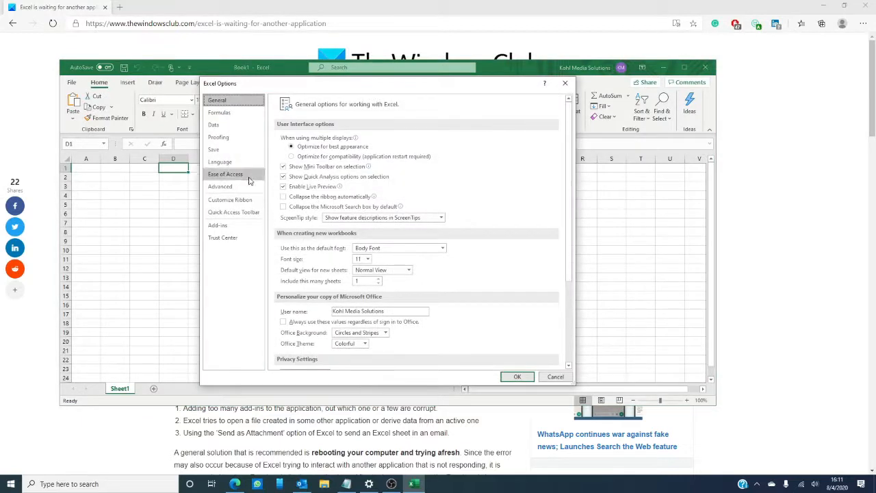
click(219, 186)
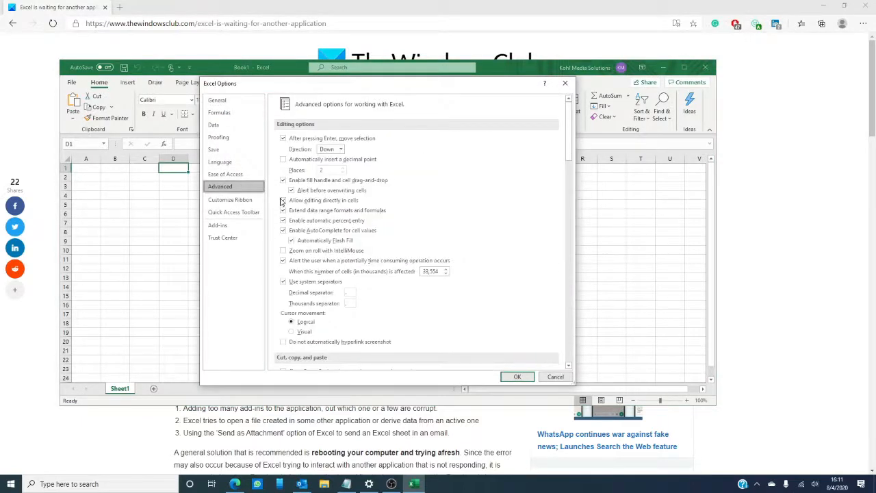
scroll(down, 3)
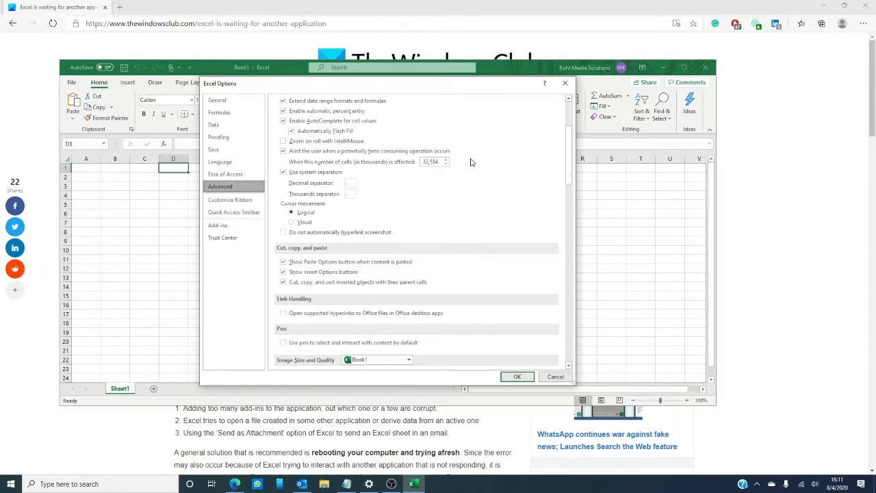
scroll(down, 3)
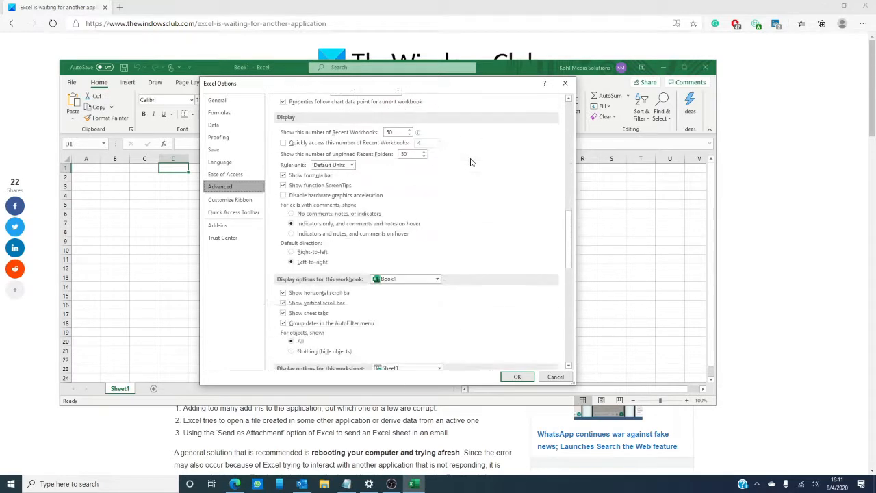
scroll(down, 3)
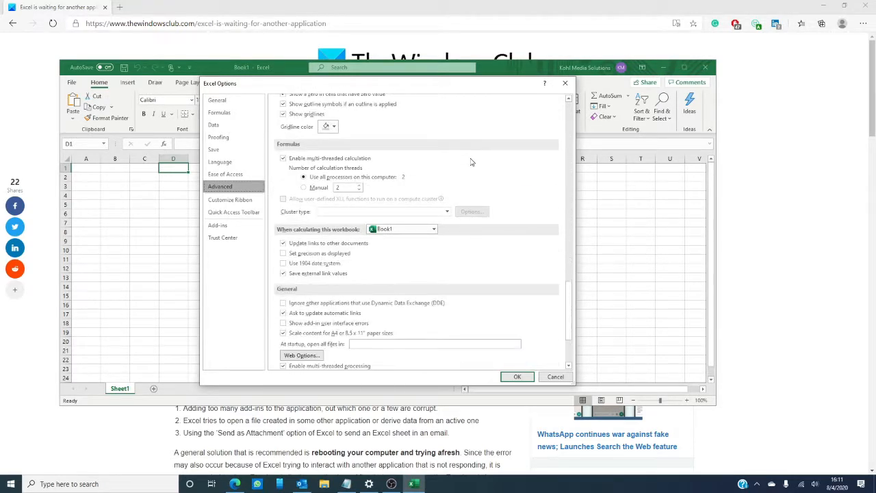
scroll(down, 3)
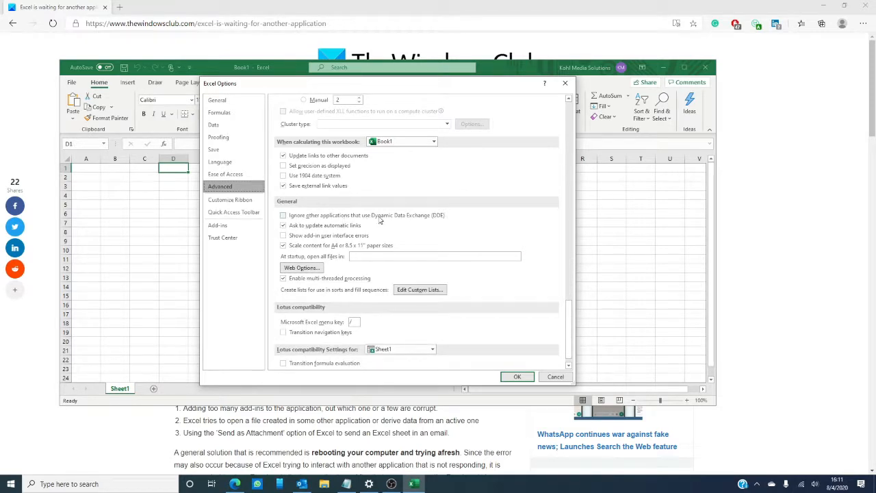
mouse_move(431, 222)
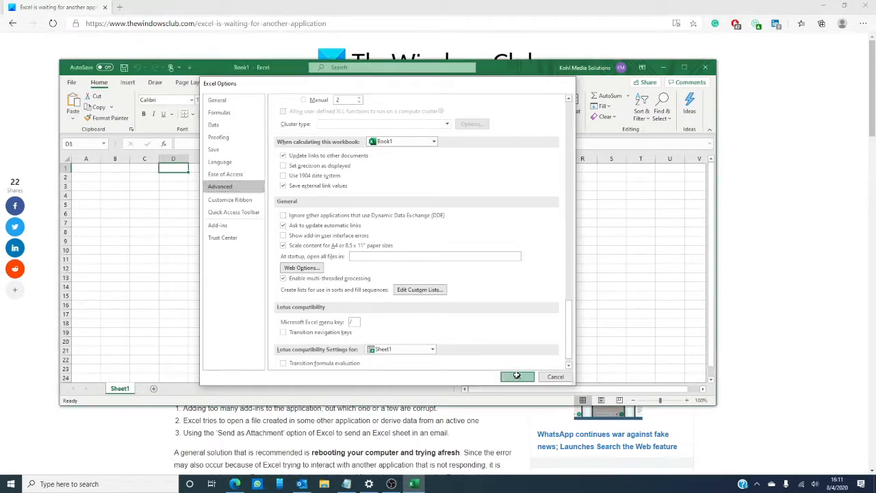
click(518, 377)
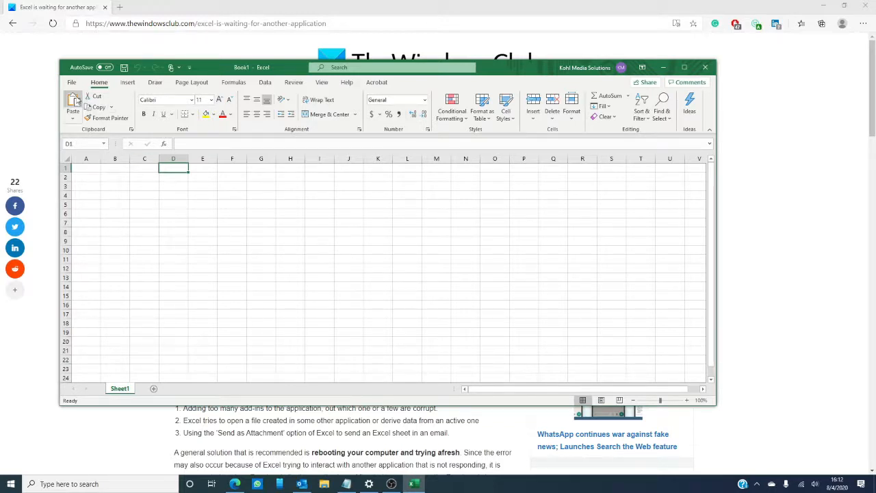
Step: In Excel Options > Add-ins, manage Excel Add-ins and confirm the list with none enabled
click(71, 82)
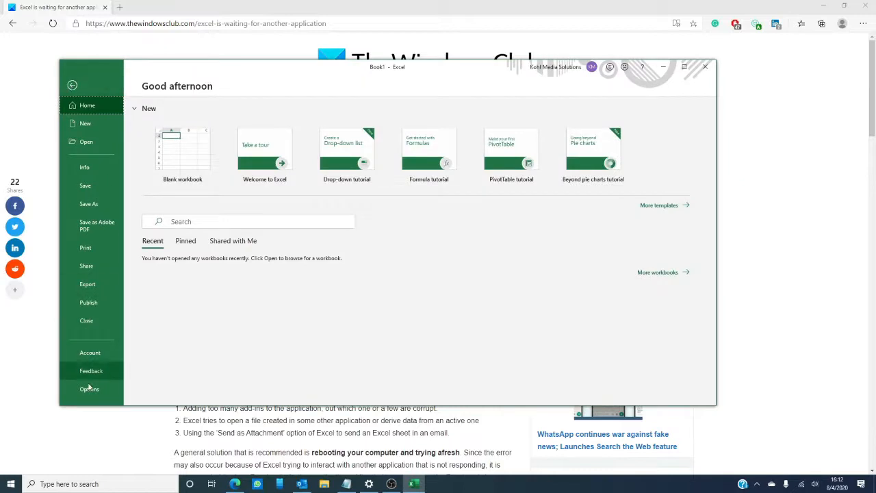
click(89, 389)
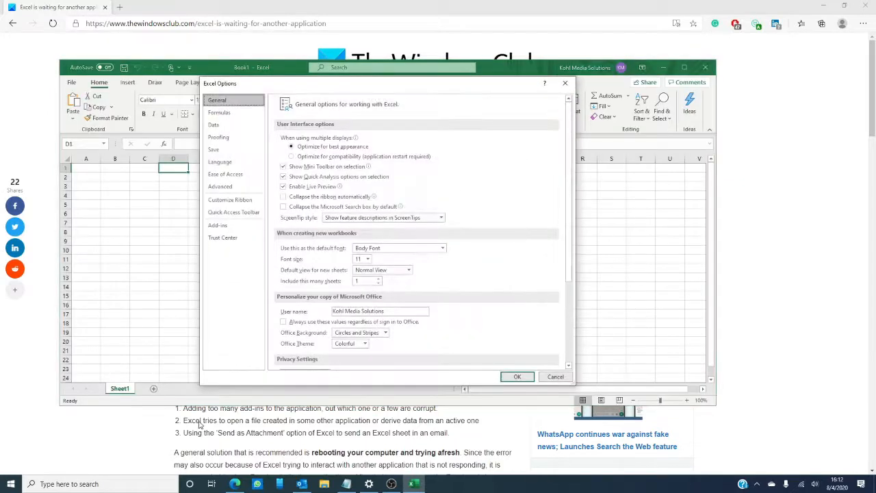
mouse_move(227, 181)
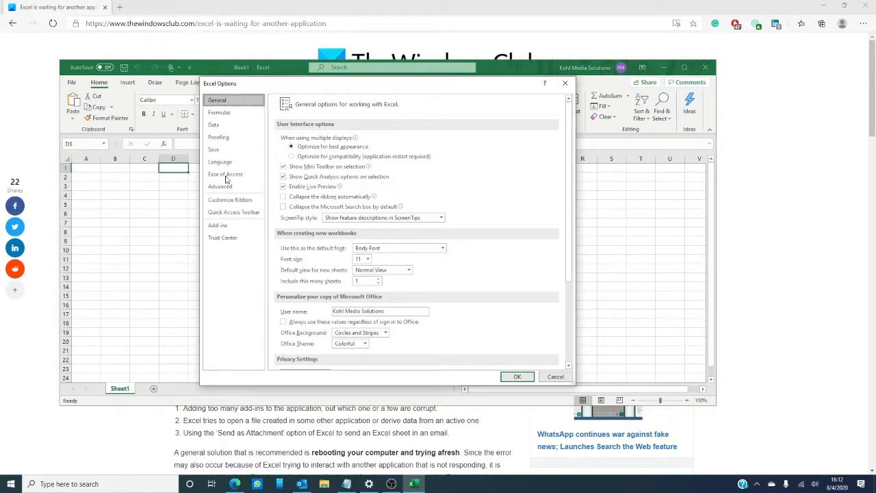
click(217, 224)
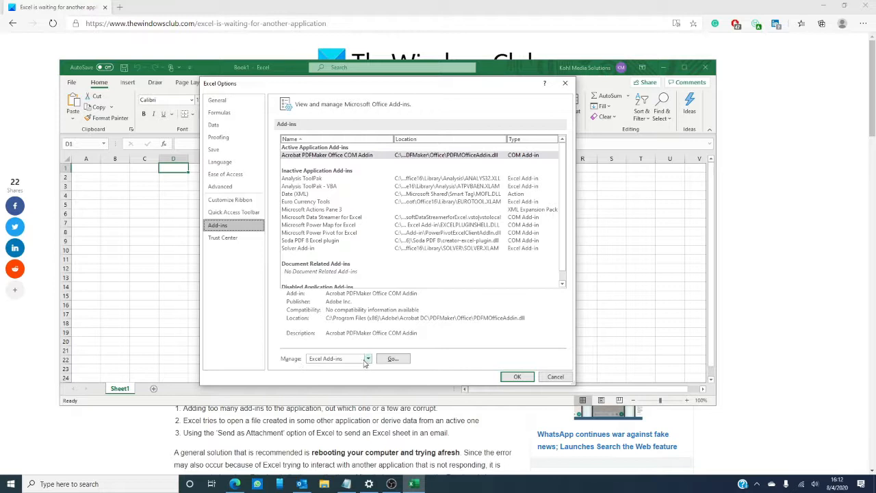
click(367, 358)
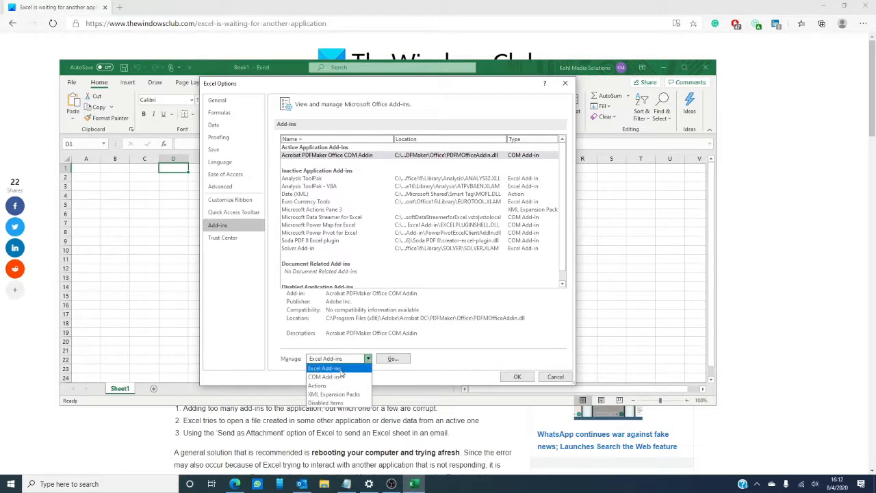
mouse_move(340, 372)
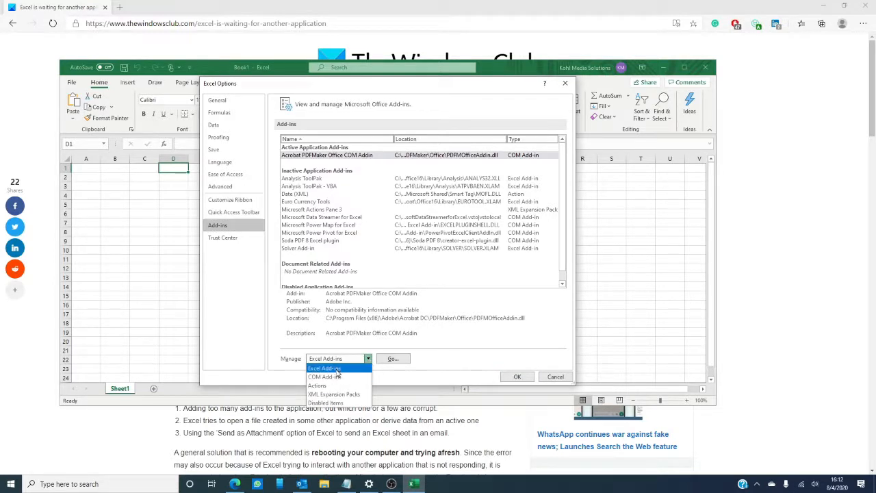
click(393, 359)
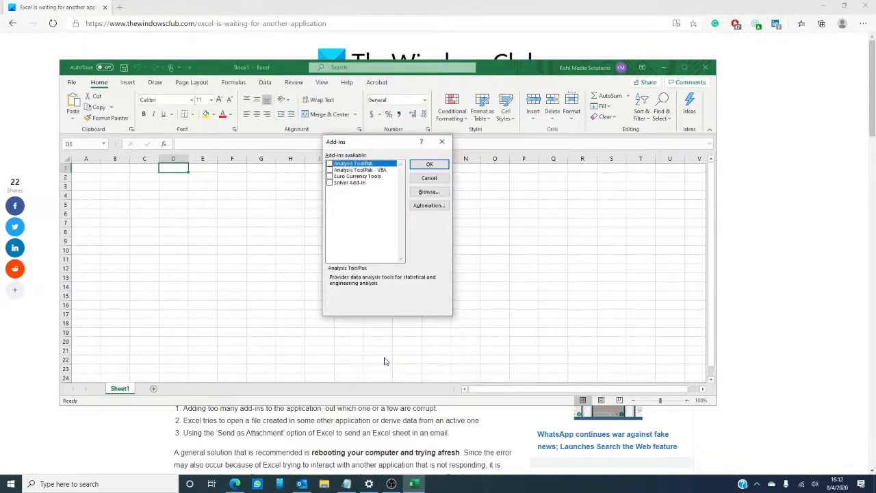
mouse_move(369, 125)
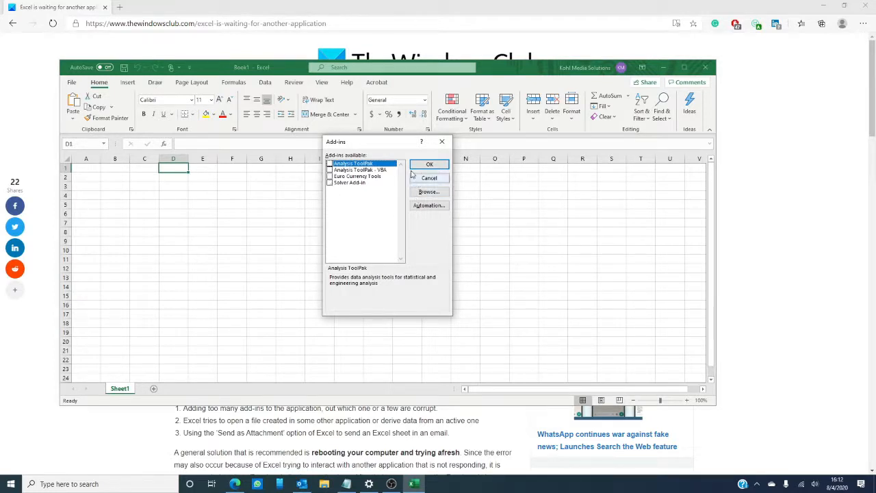
click(429, 165)
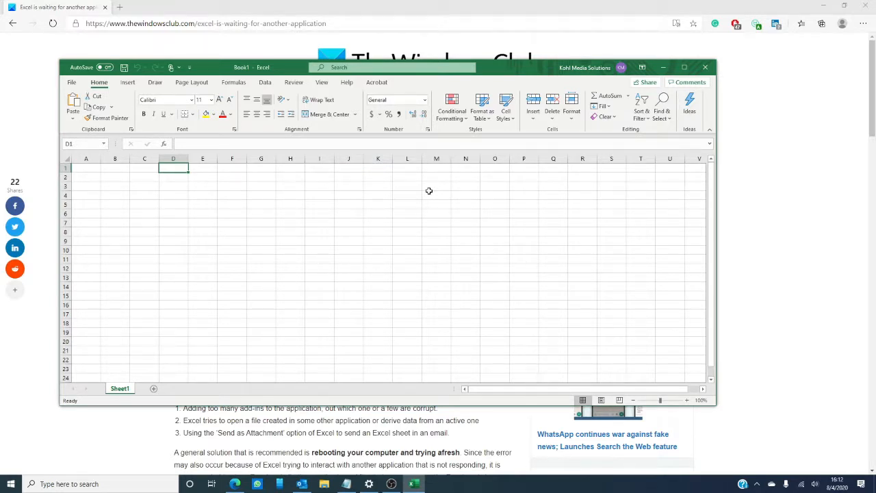
Step: Show the workbook's Share page with email and PDF sharing options
click(71, 82)
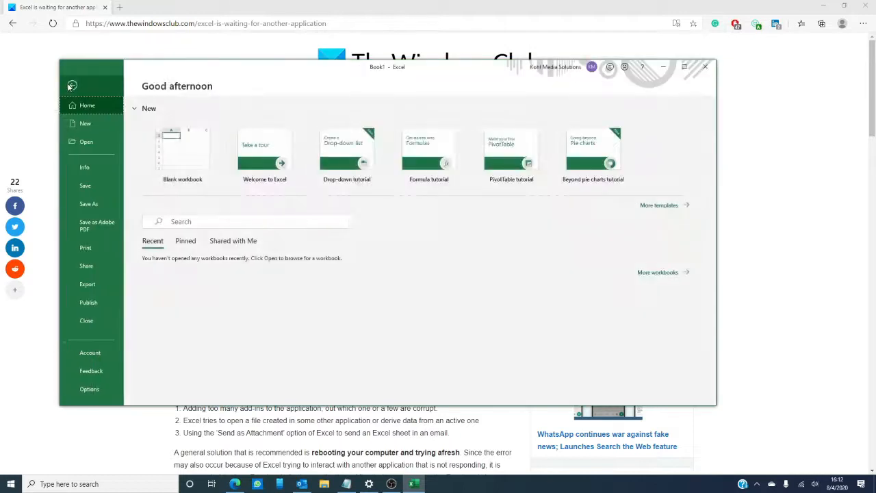
click(86, 266)
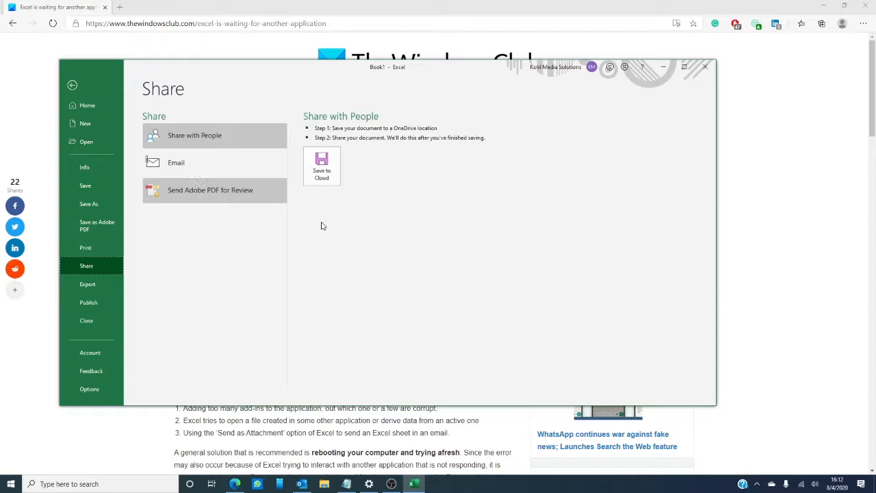
mouse_move(367, 197)
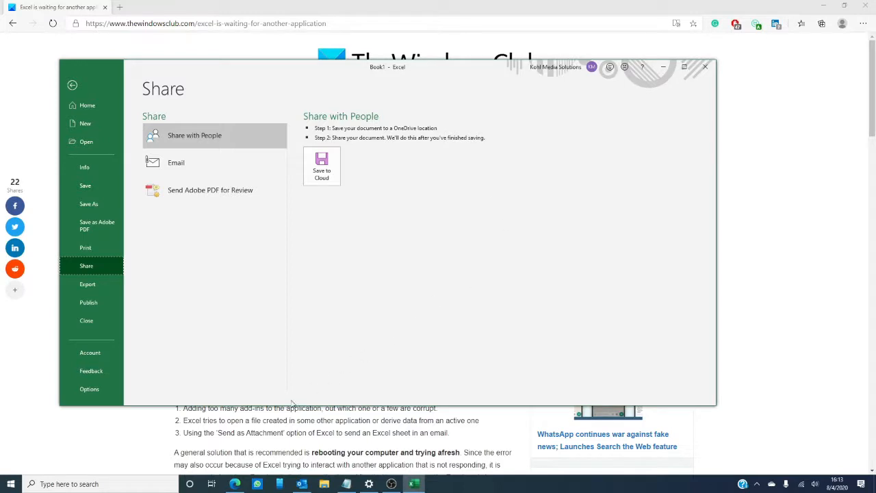
mouse_move(301, 484)
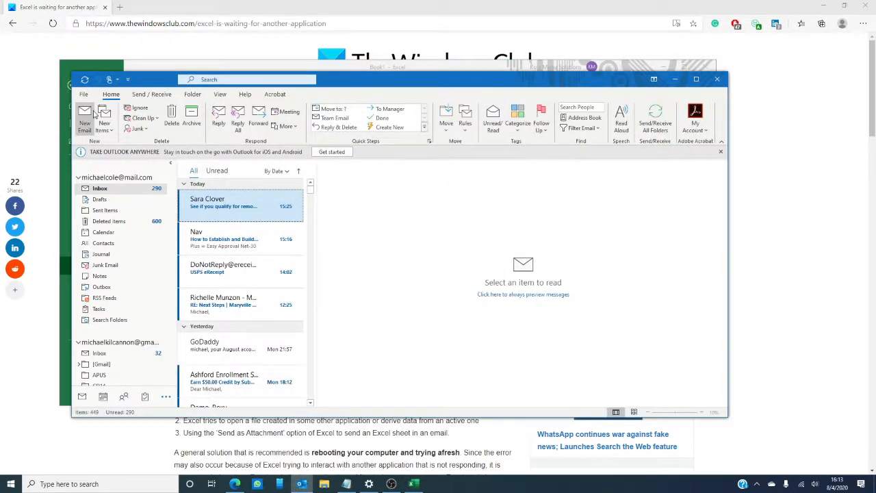
click(85, 123)
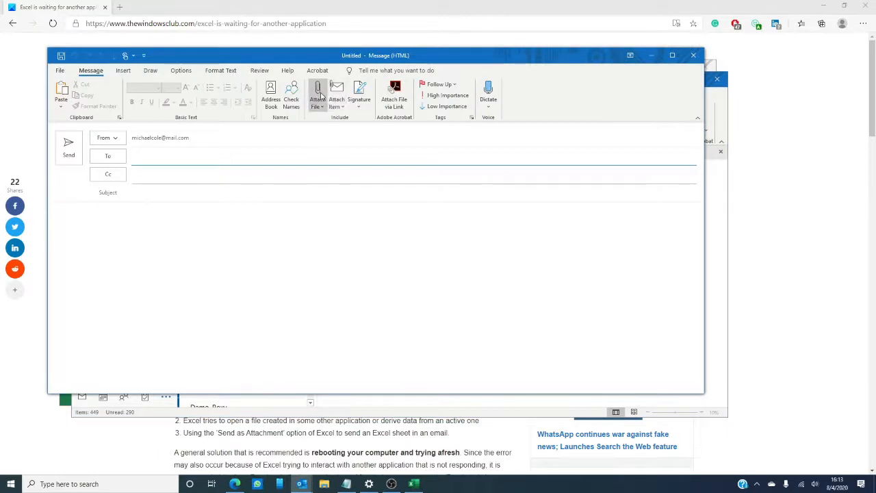
mouse_move(318, 93)
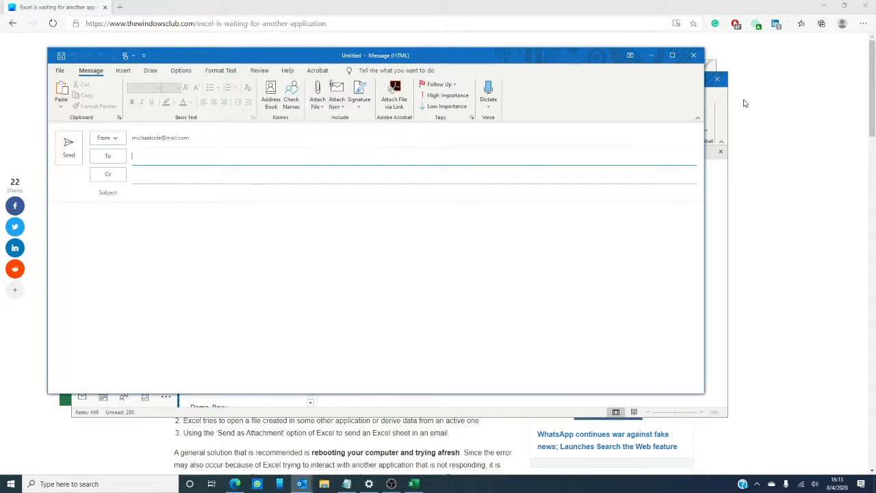
click(717, 78)
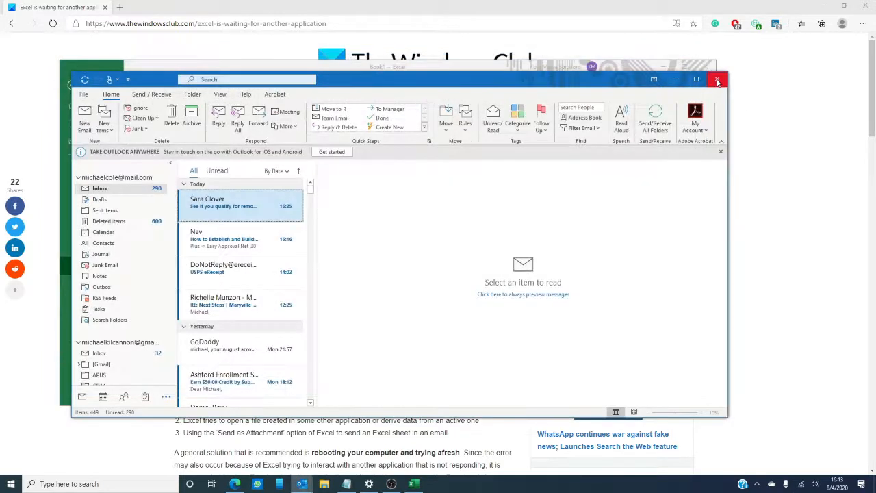